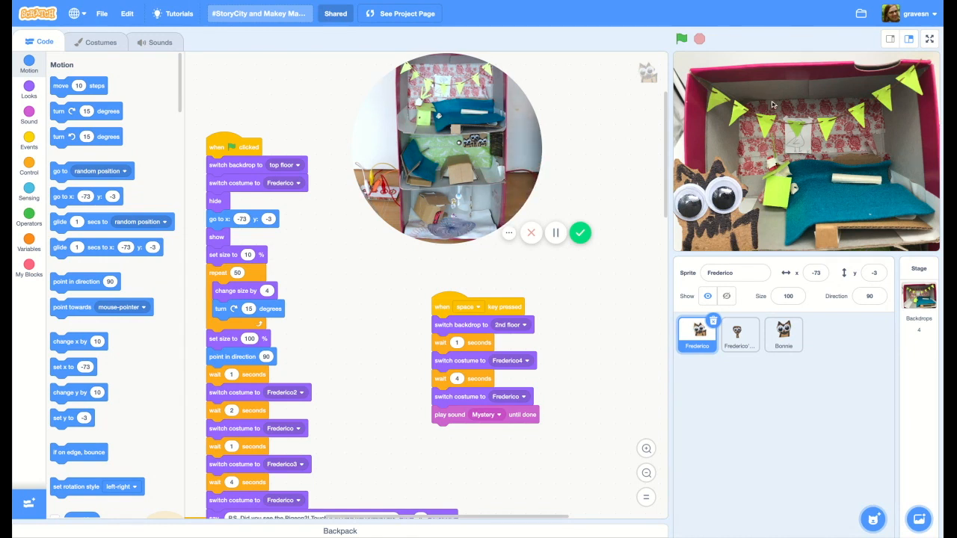
mouse_move(852, 149)
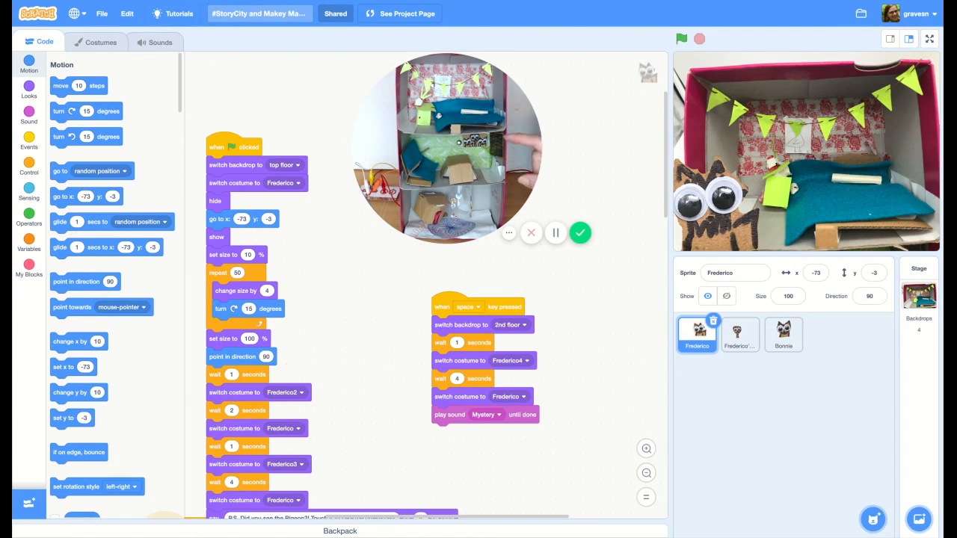
Run the project with the green flag so Frederico spins in and asks about the Pigeon.
click(681, 38)
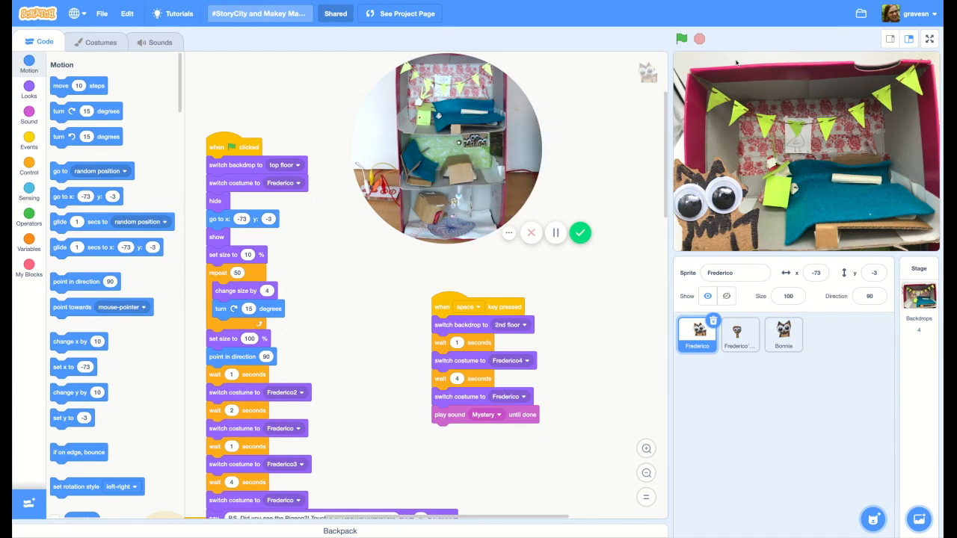
click(681, 38)
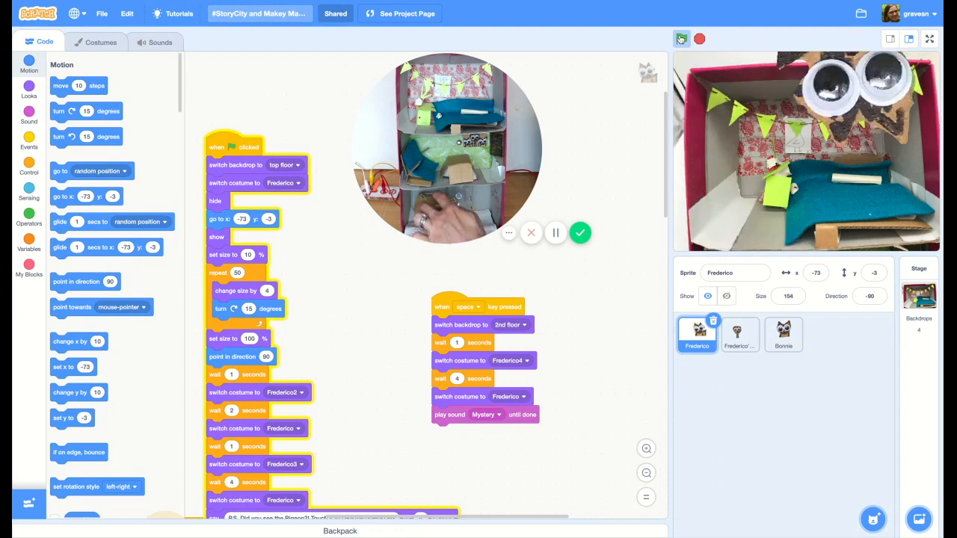
click(681, 38)
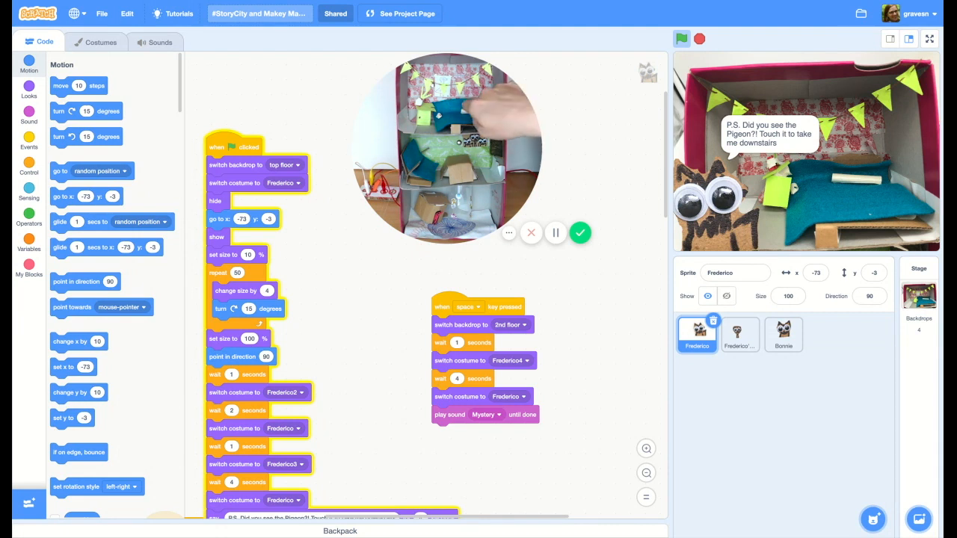
click(698, 39)
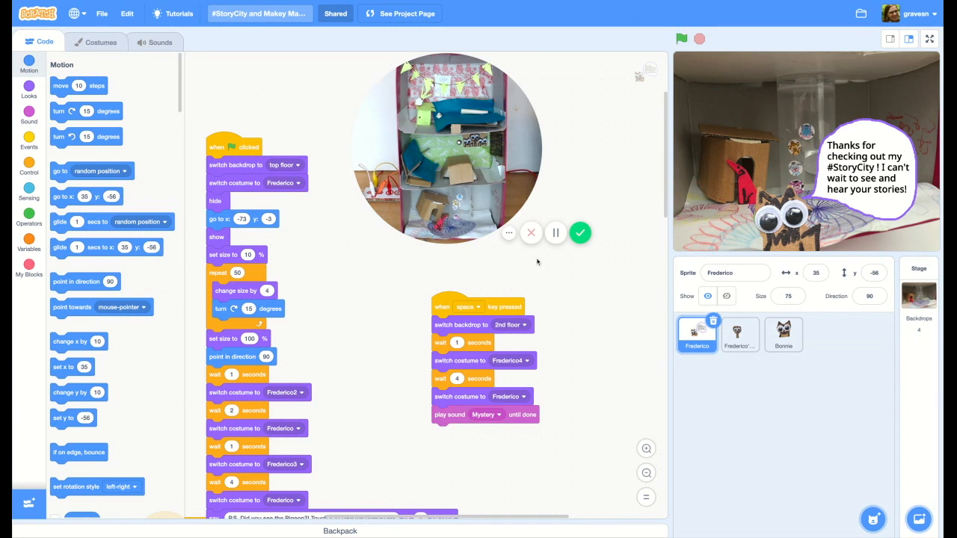
mouse_move(581, 233)
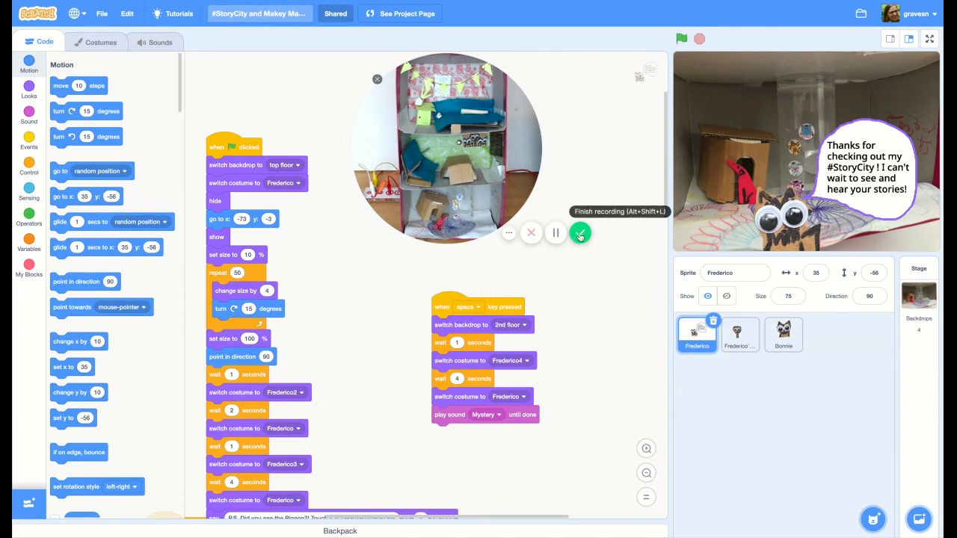